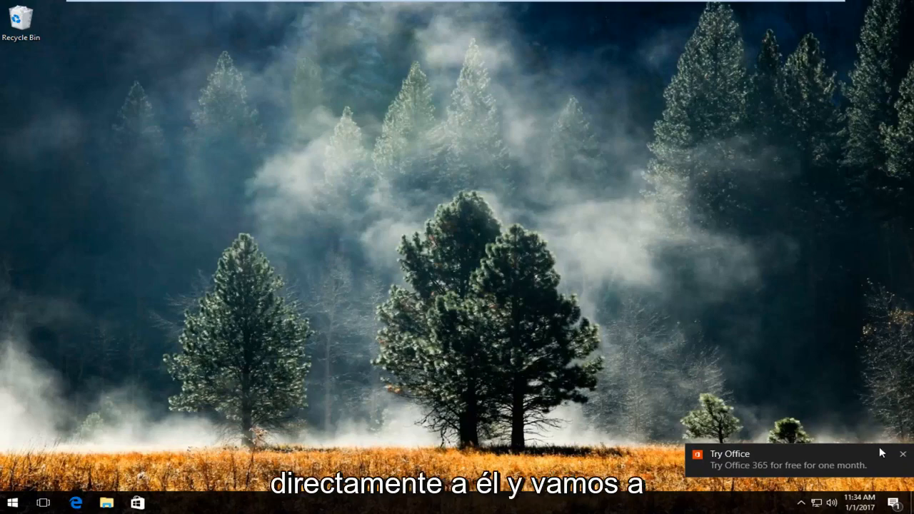
# Launch Command Prompt (Admin) from the Start quick links and approve the UAC prompt.
pyautogui.click(902, 454)
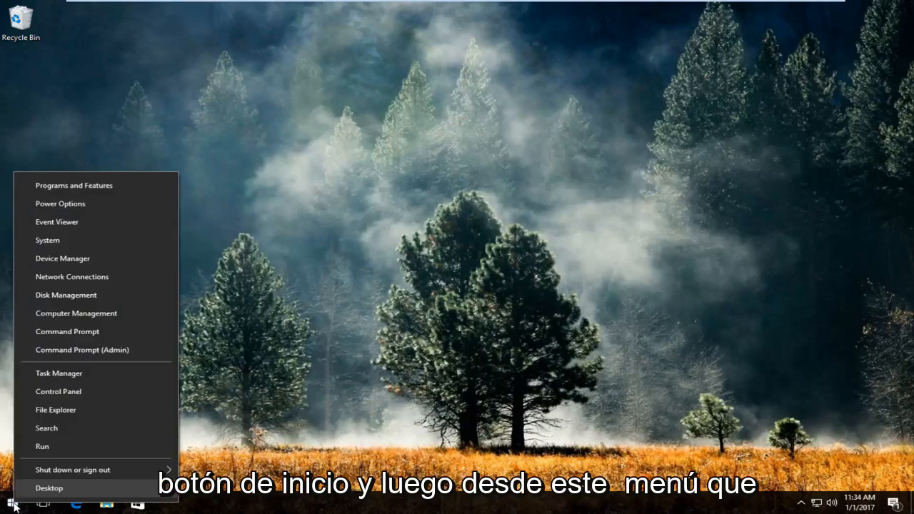
pyautogui.moveTo(59, 372)
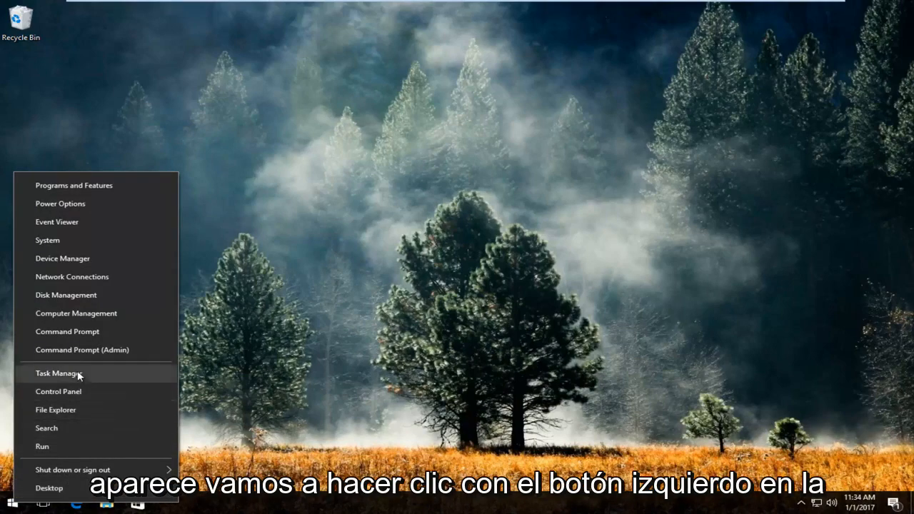
pyautogui.moveTo(82, 349)
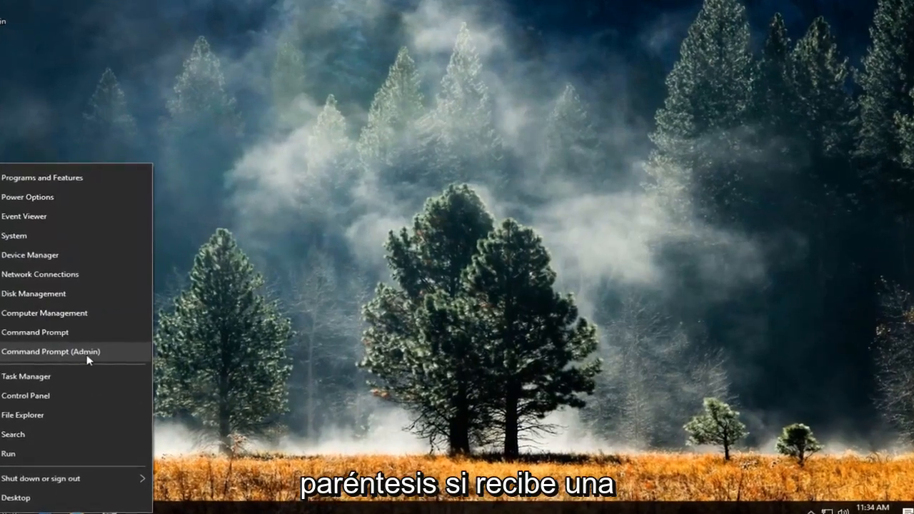
pyautogui.click(50, 351)
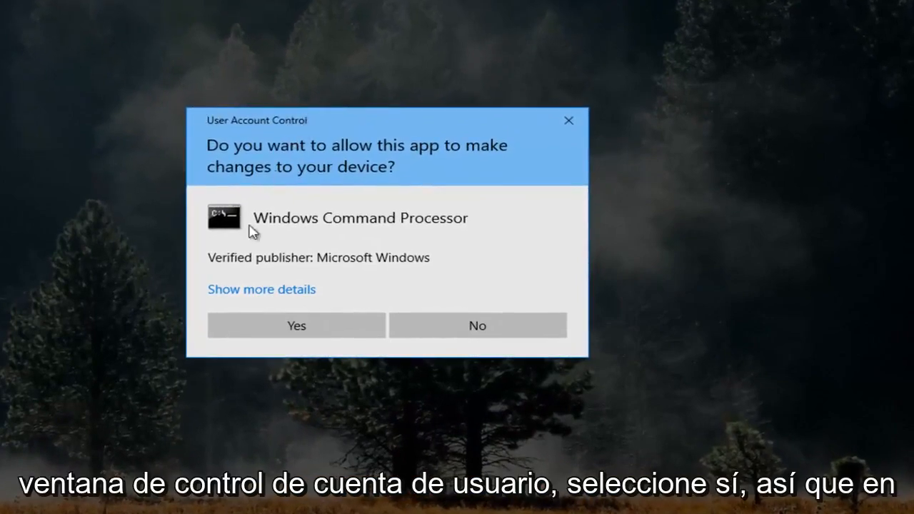
pyautogui.click(295, 326)
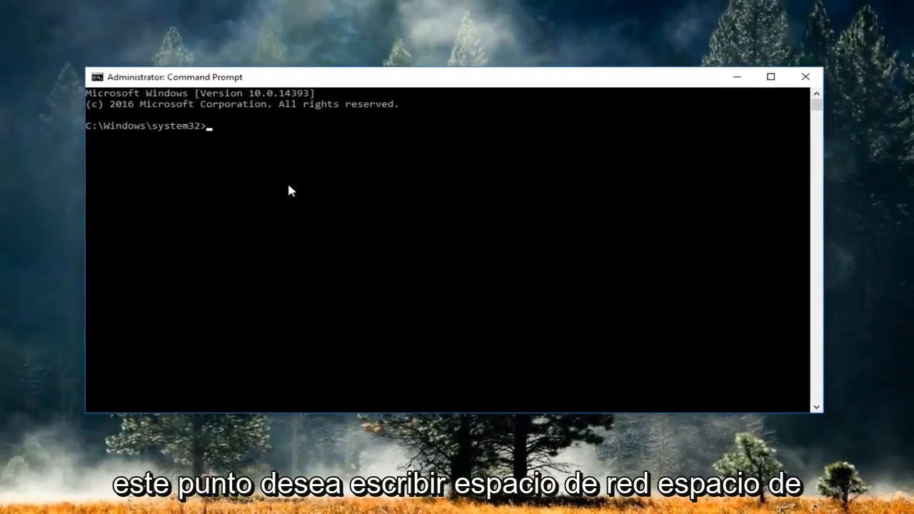
# Enter 'net user administrator /active:yes' at the elevated prompt without running it.
pyautogui.write('net user')
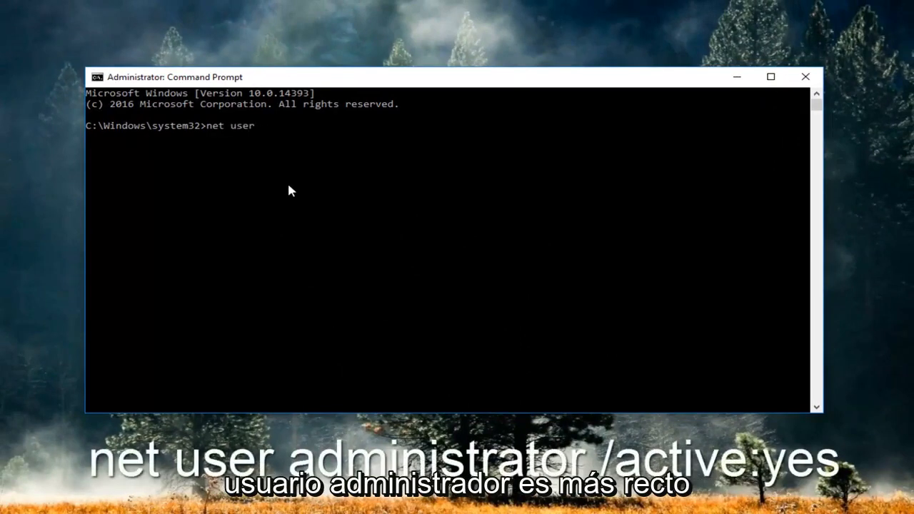
pyautogui.write('admin')
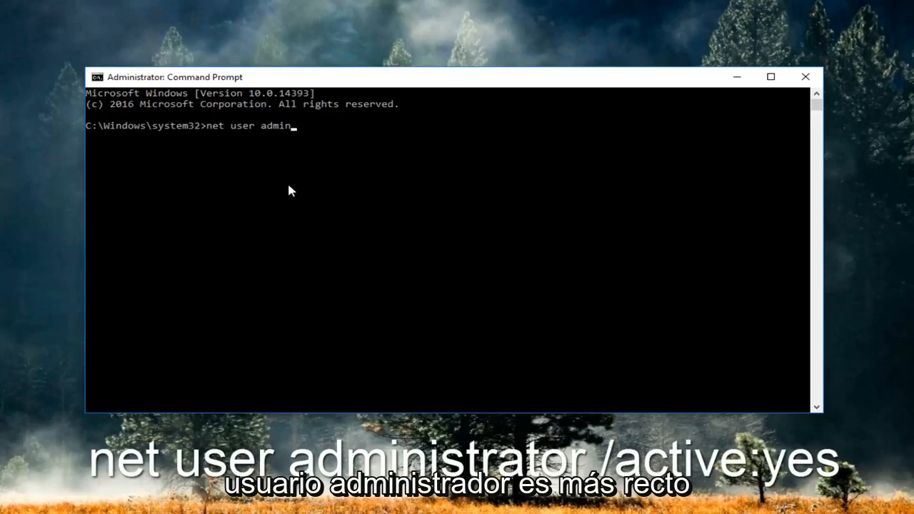
pyautogui.write('istrator')
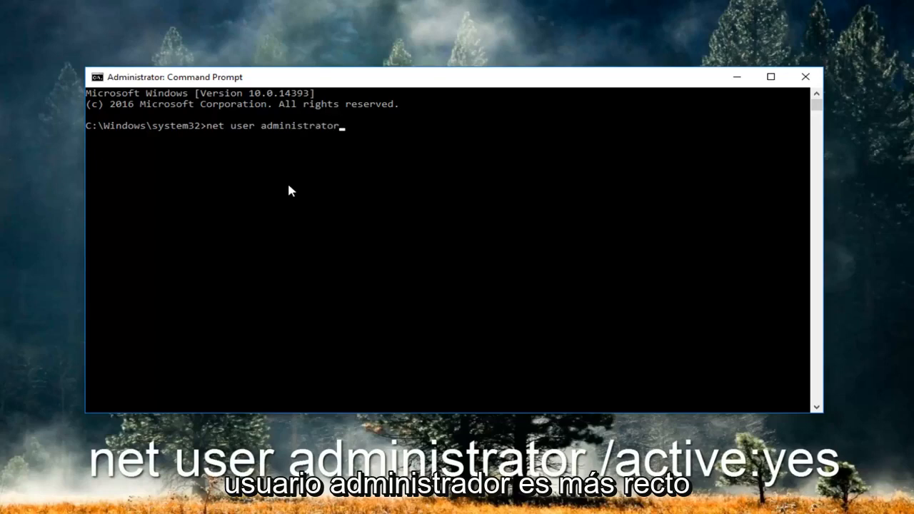
pyautogui.write('/')
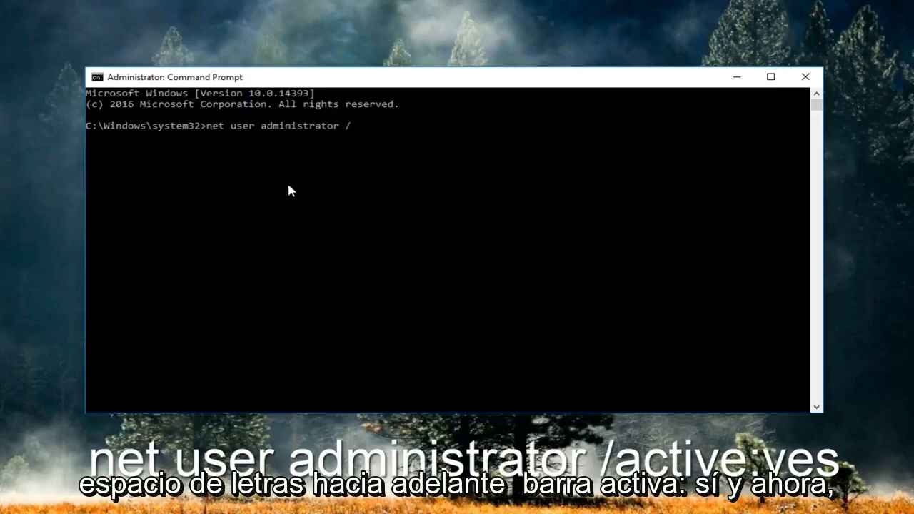
pyautogui.write('active')
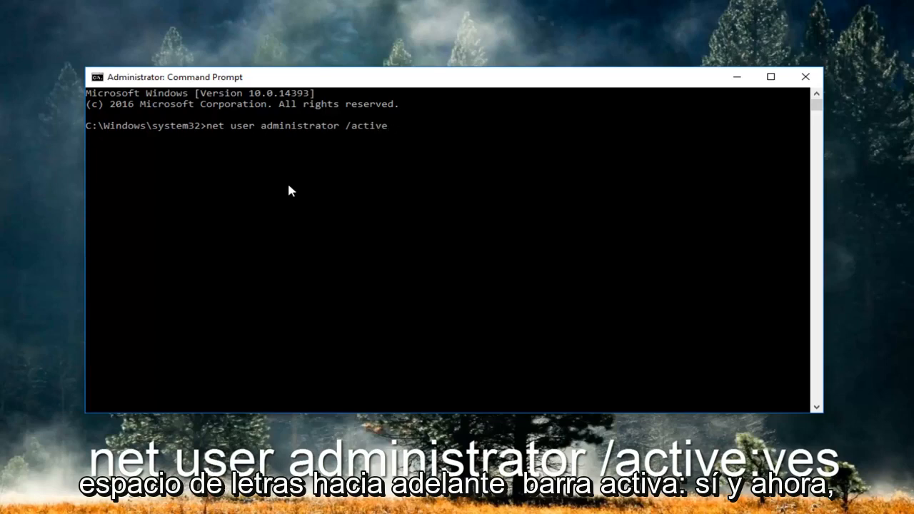
pyautogui.write(':yes')
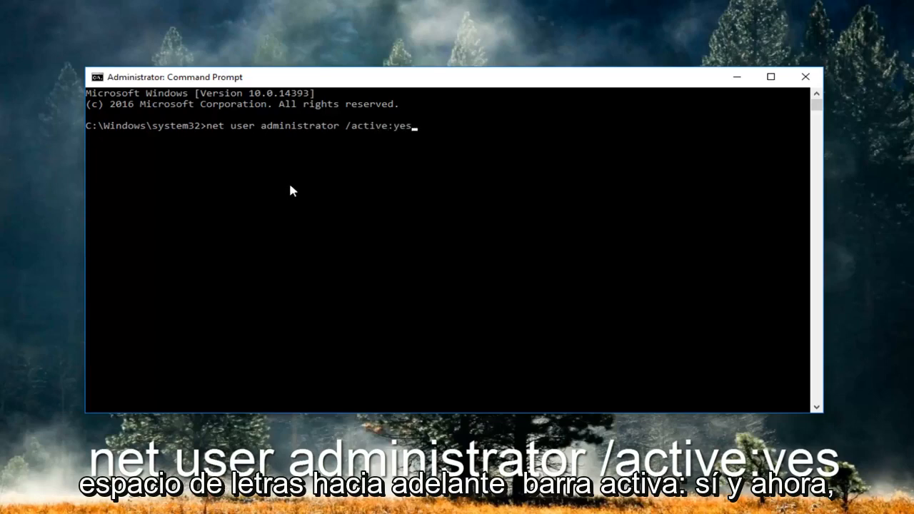
pyautogui.moveTo(450, 153)
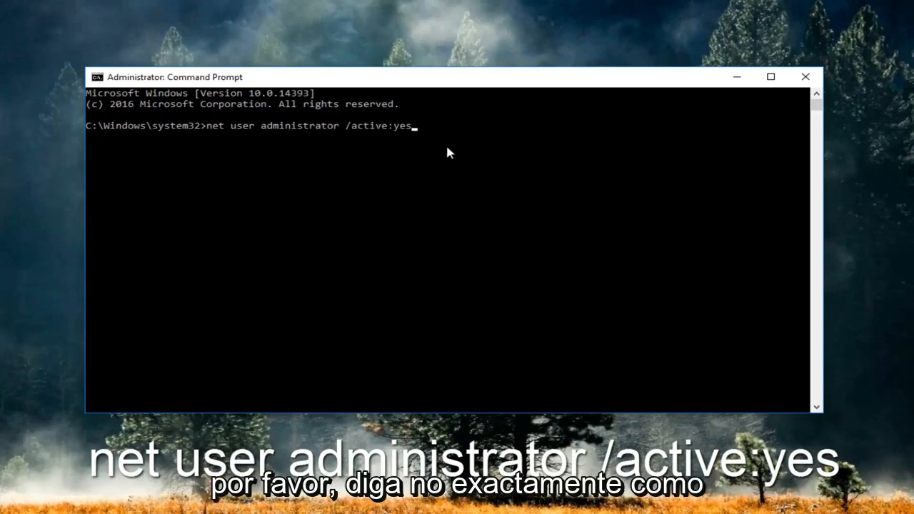
pyautogui.moveTo(386, 169)
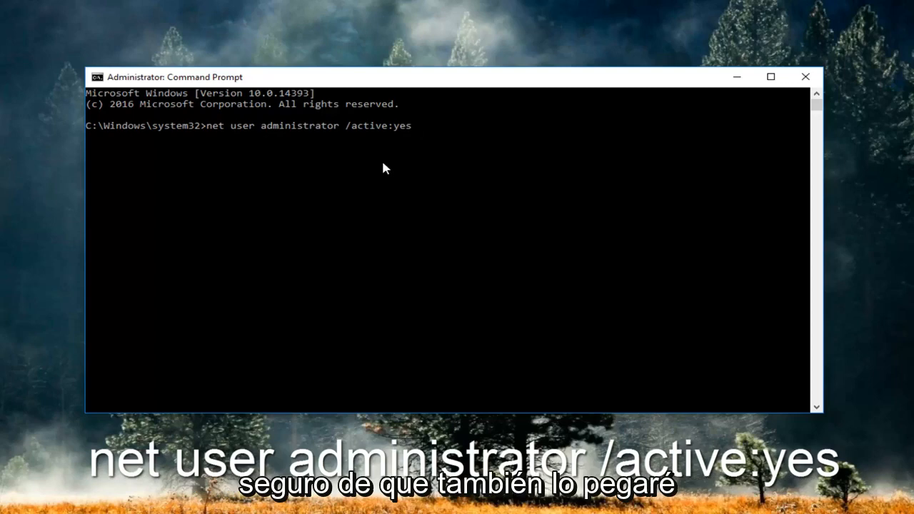
pyautogui.moveTo(378, 166)
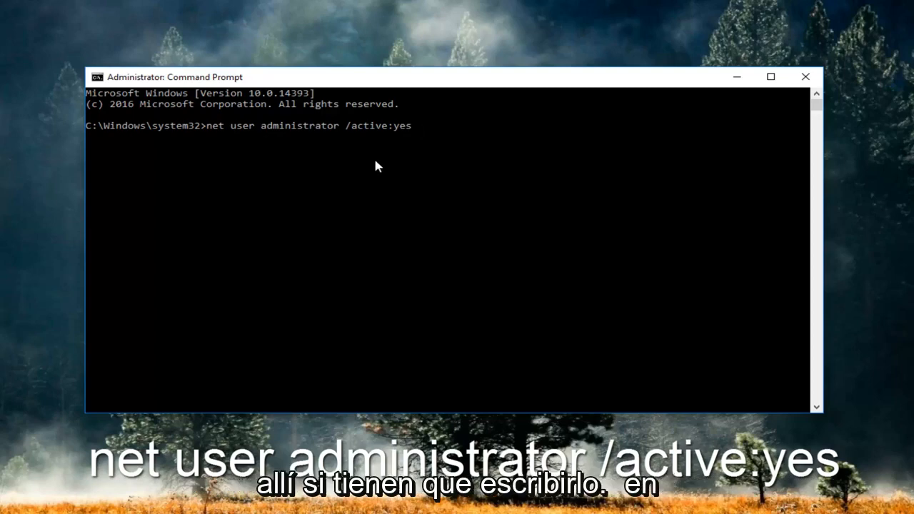
pyautogui.moveTo(206, 166)
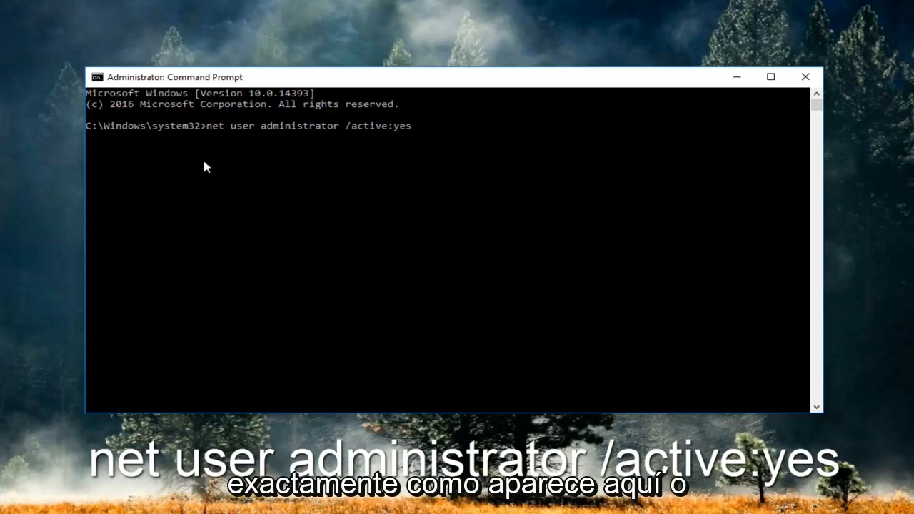
pyautogui.moveTo(191, 192)
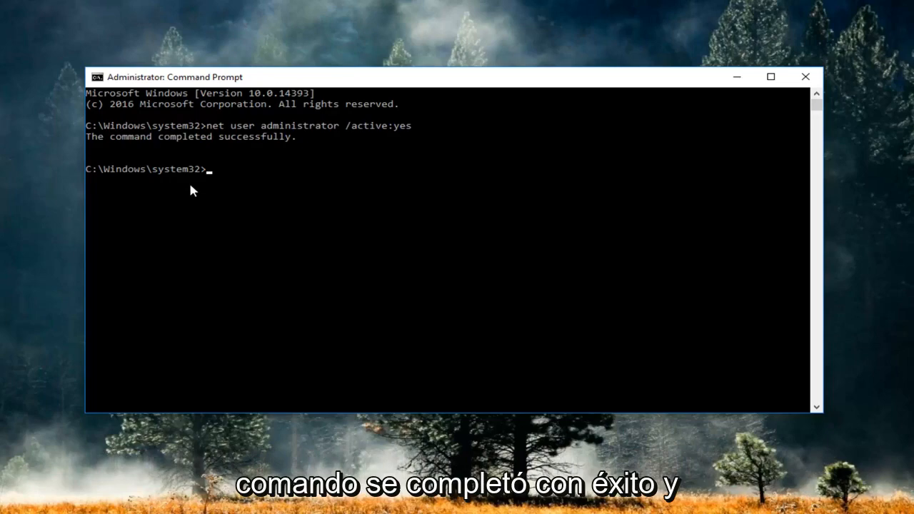
pyautogui.moveTo(174, 186)
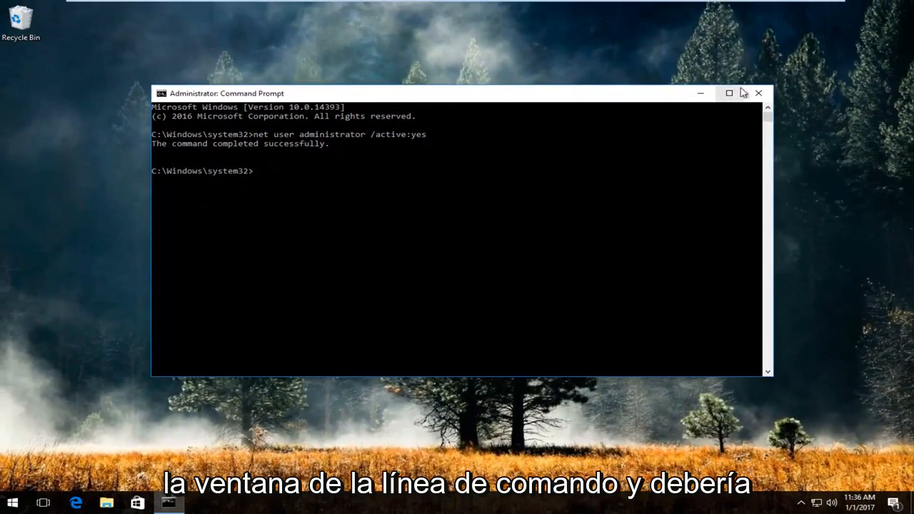
# Close the Command Prompt window after the command reports it completed successfully.
pyautogui.click(758, 92)
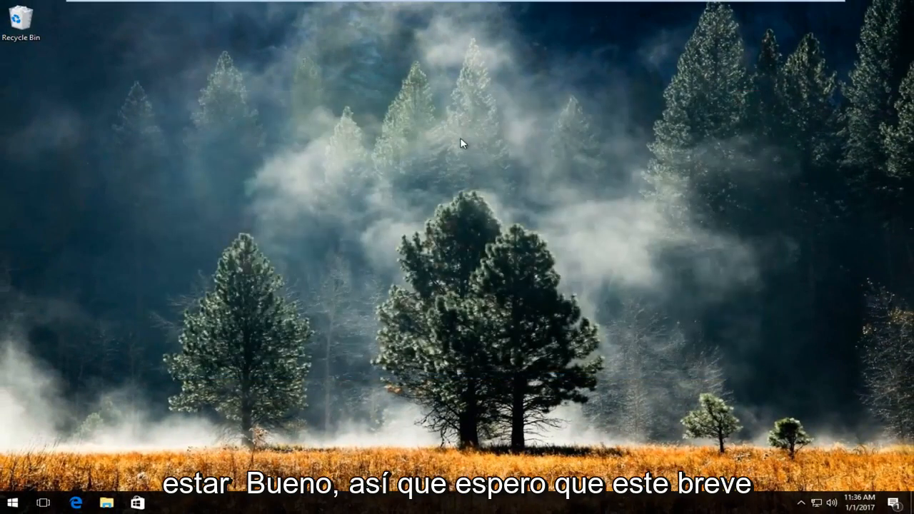